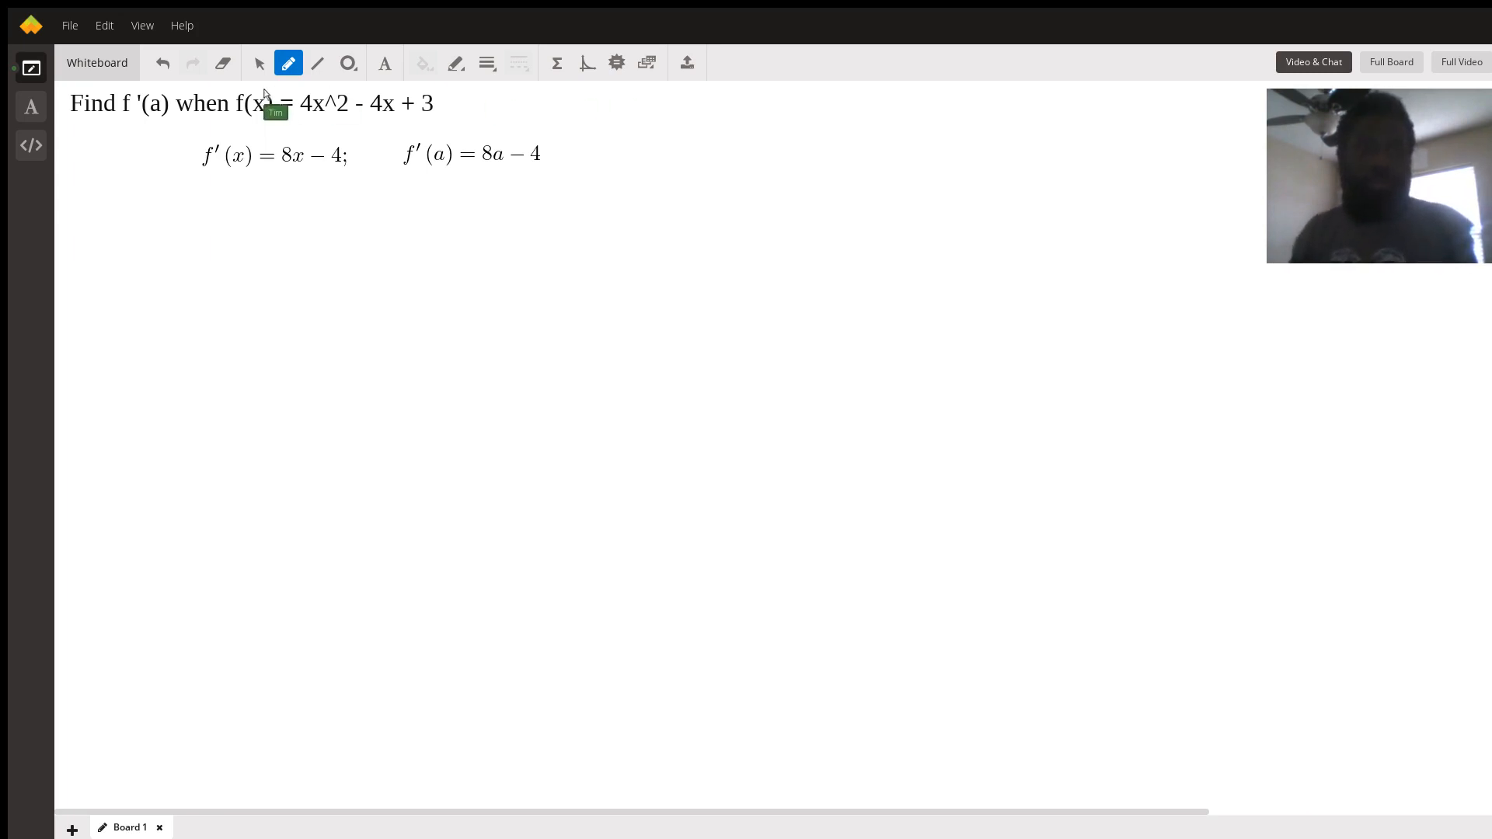
mouse_move(459, 95)
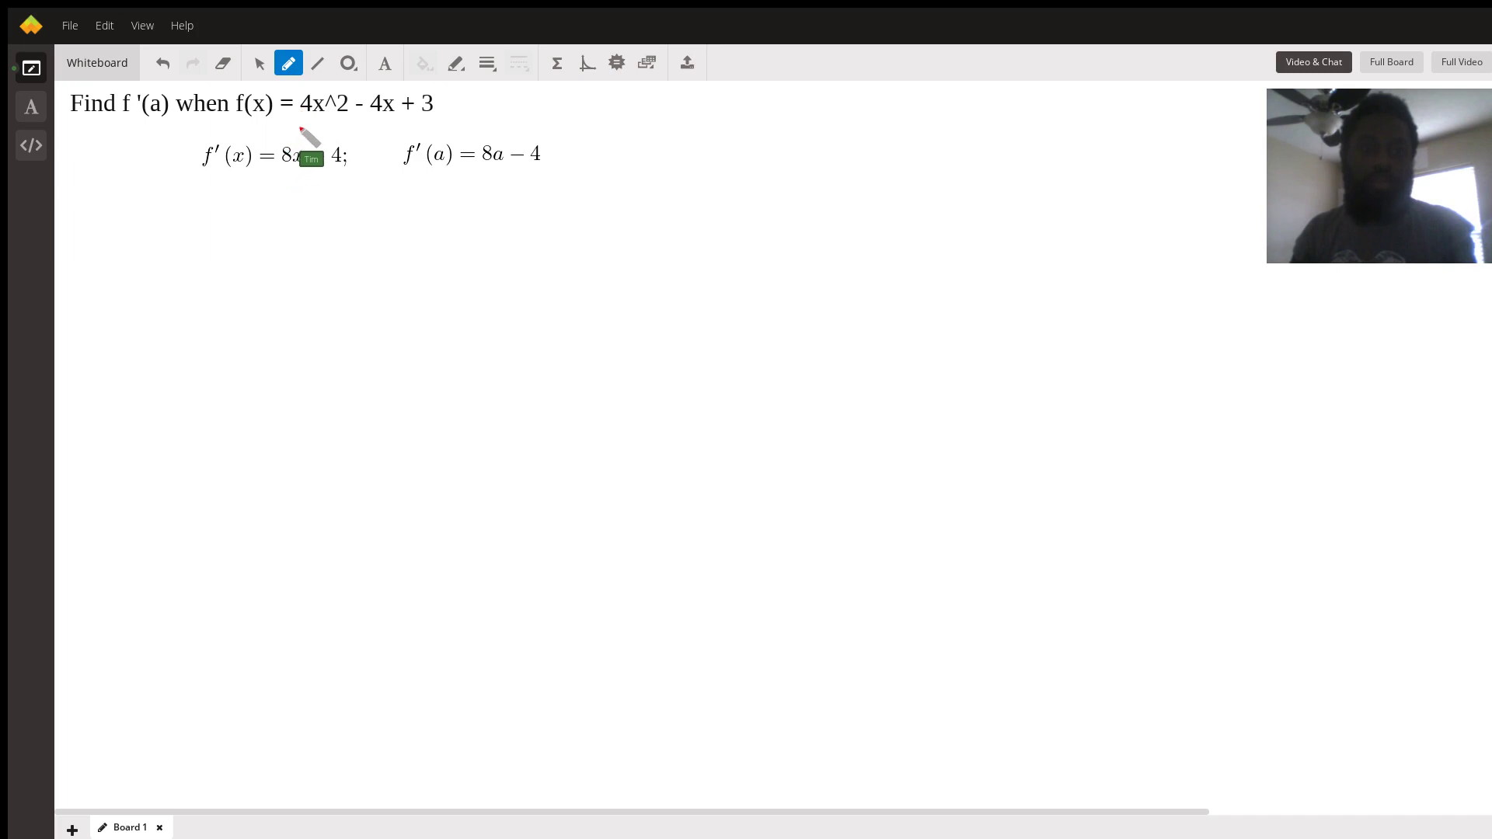
mouse_move(347, 110)
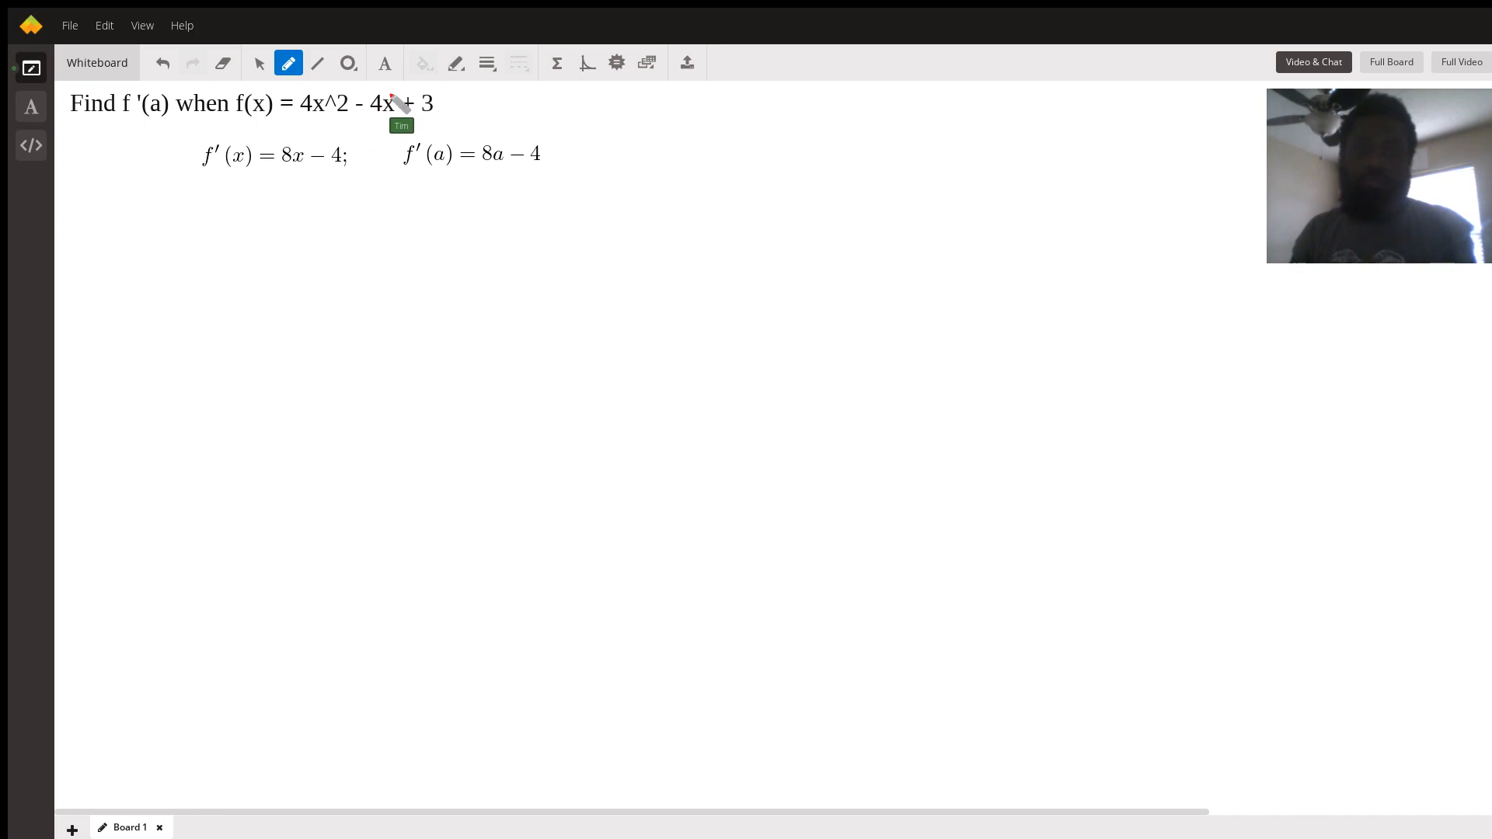
mouse_move(372, 128)
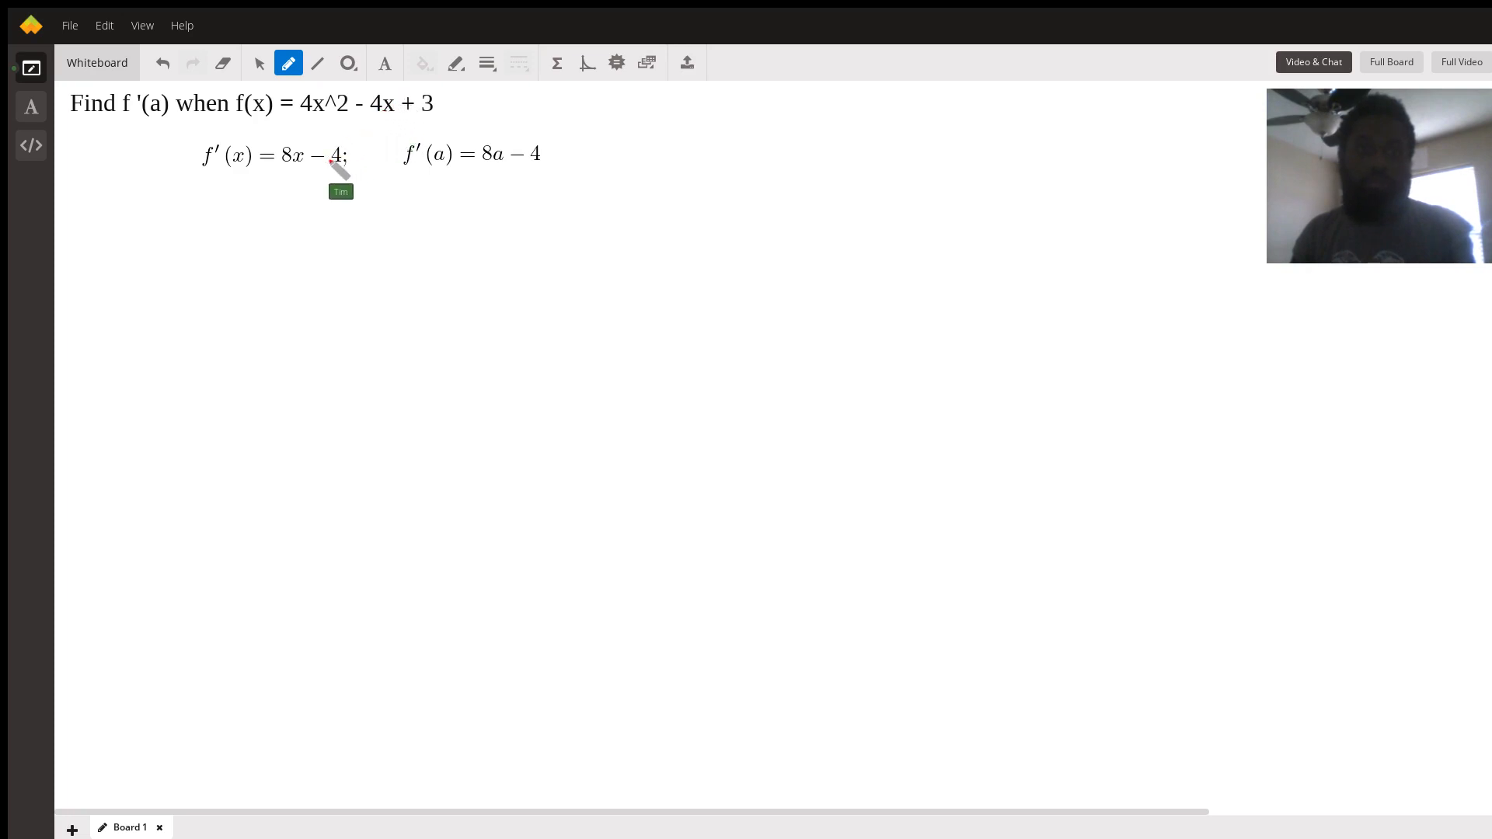
mouse_move(416, 124)
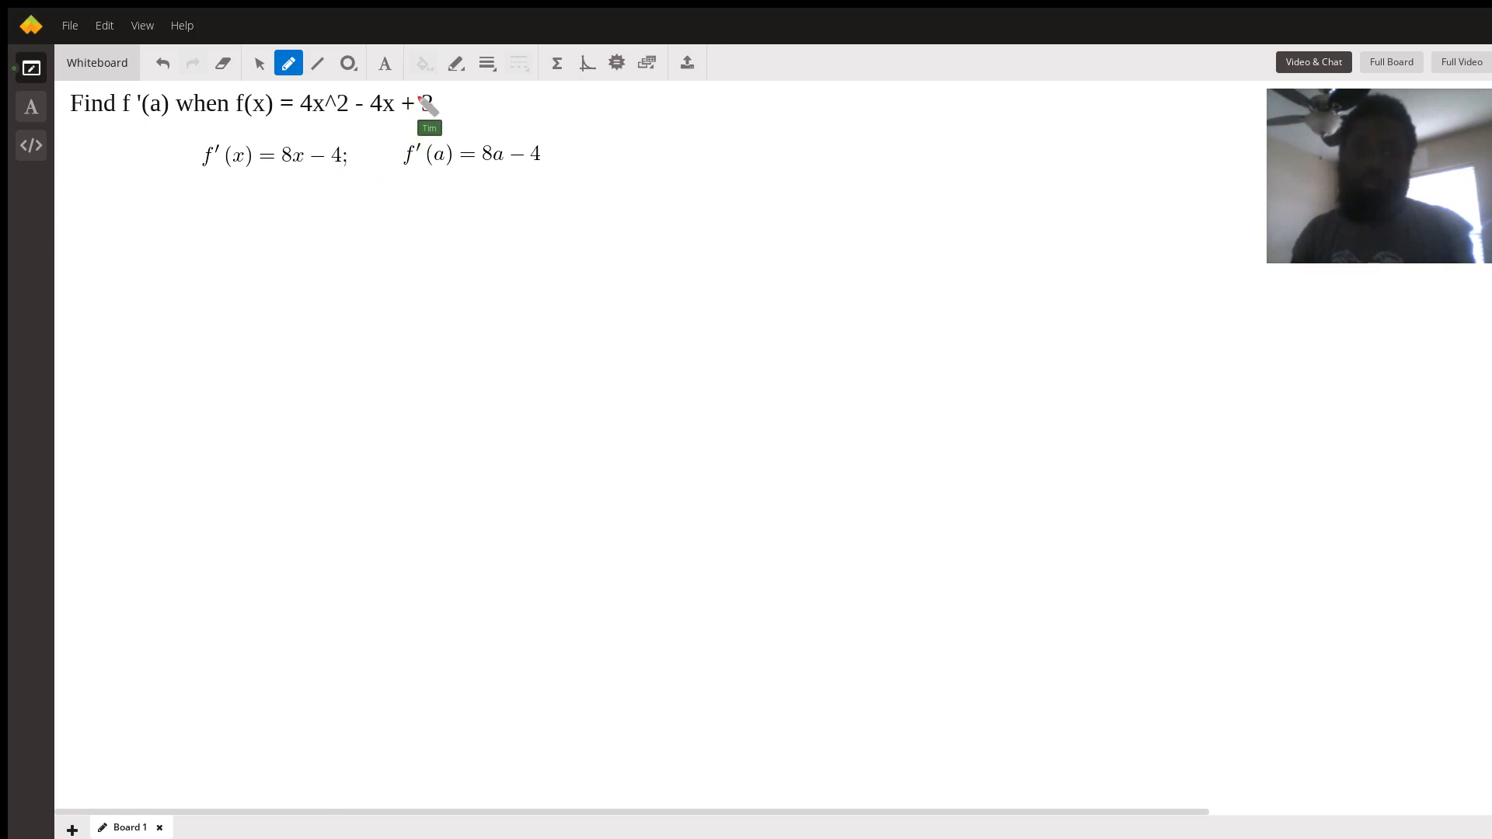
mouse_move(280, 259)
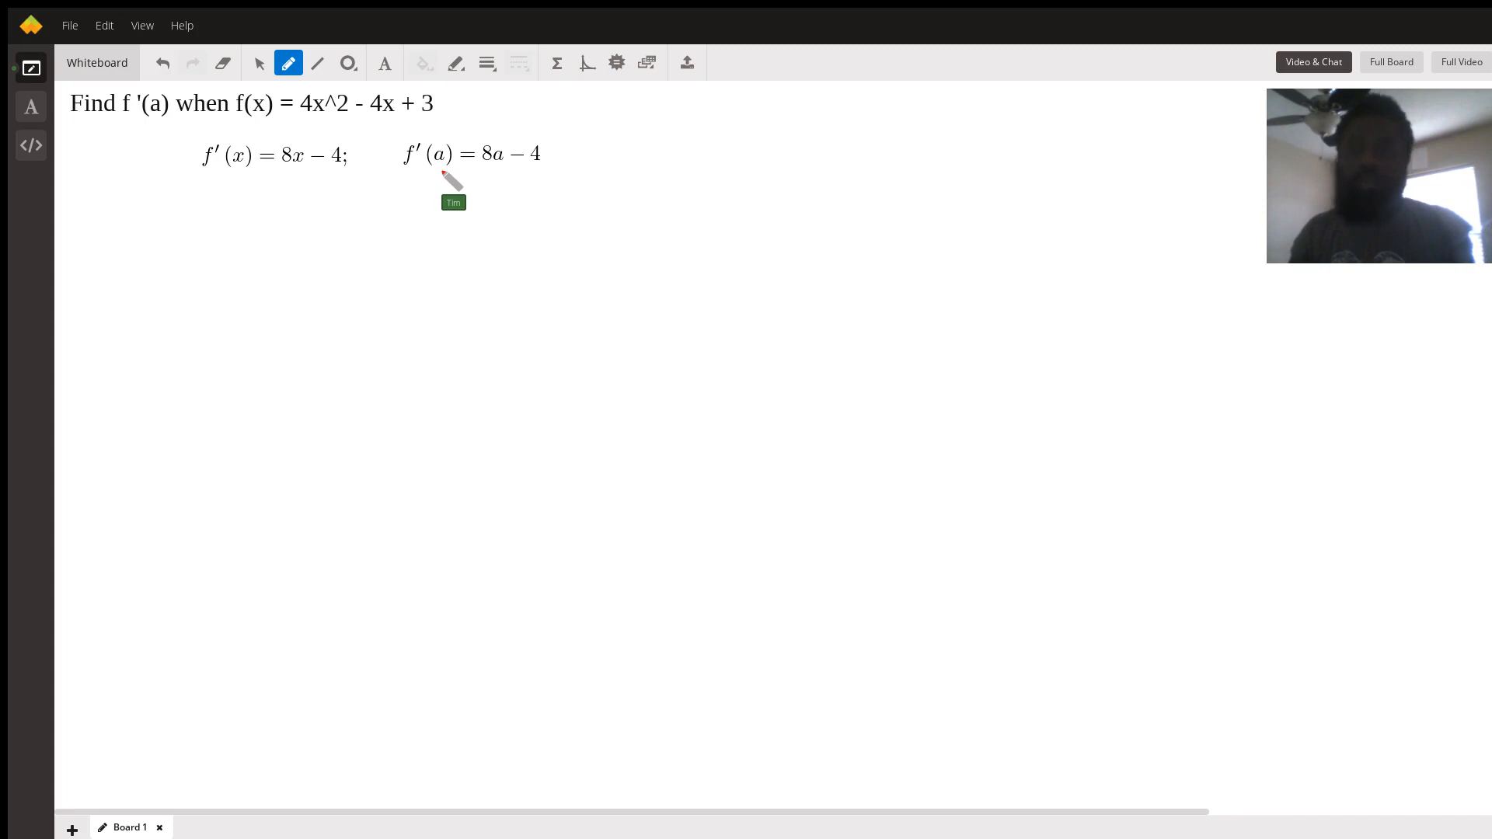
mouse_move(505, 181)
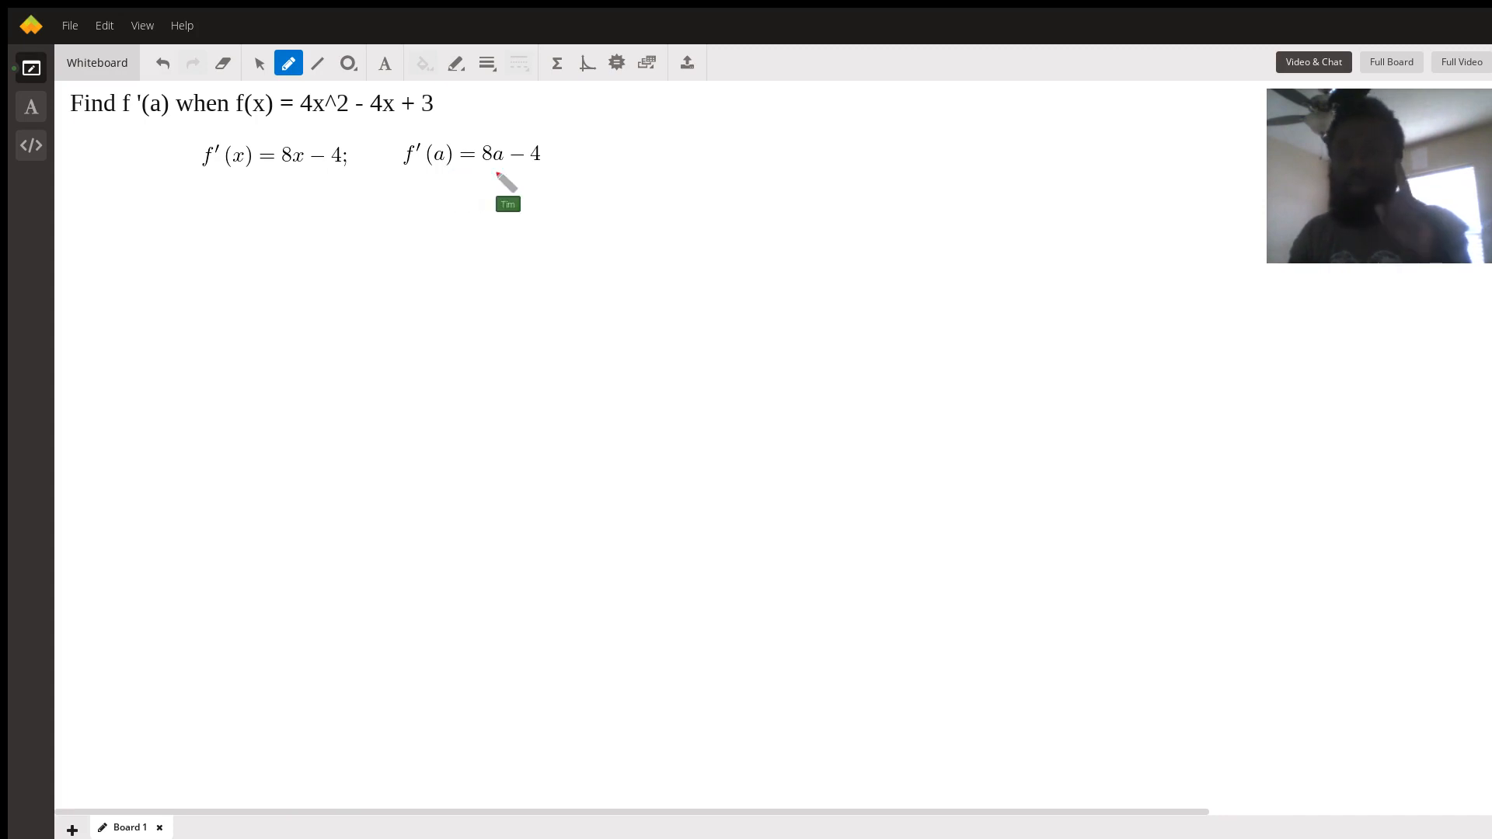
mouse_move(506, 181)
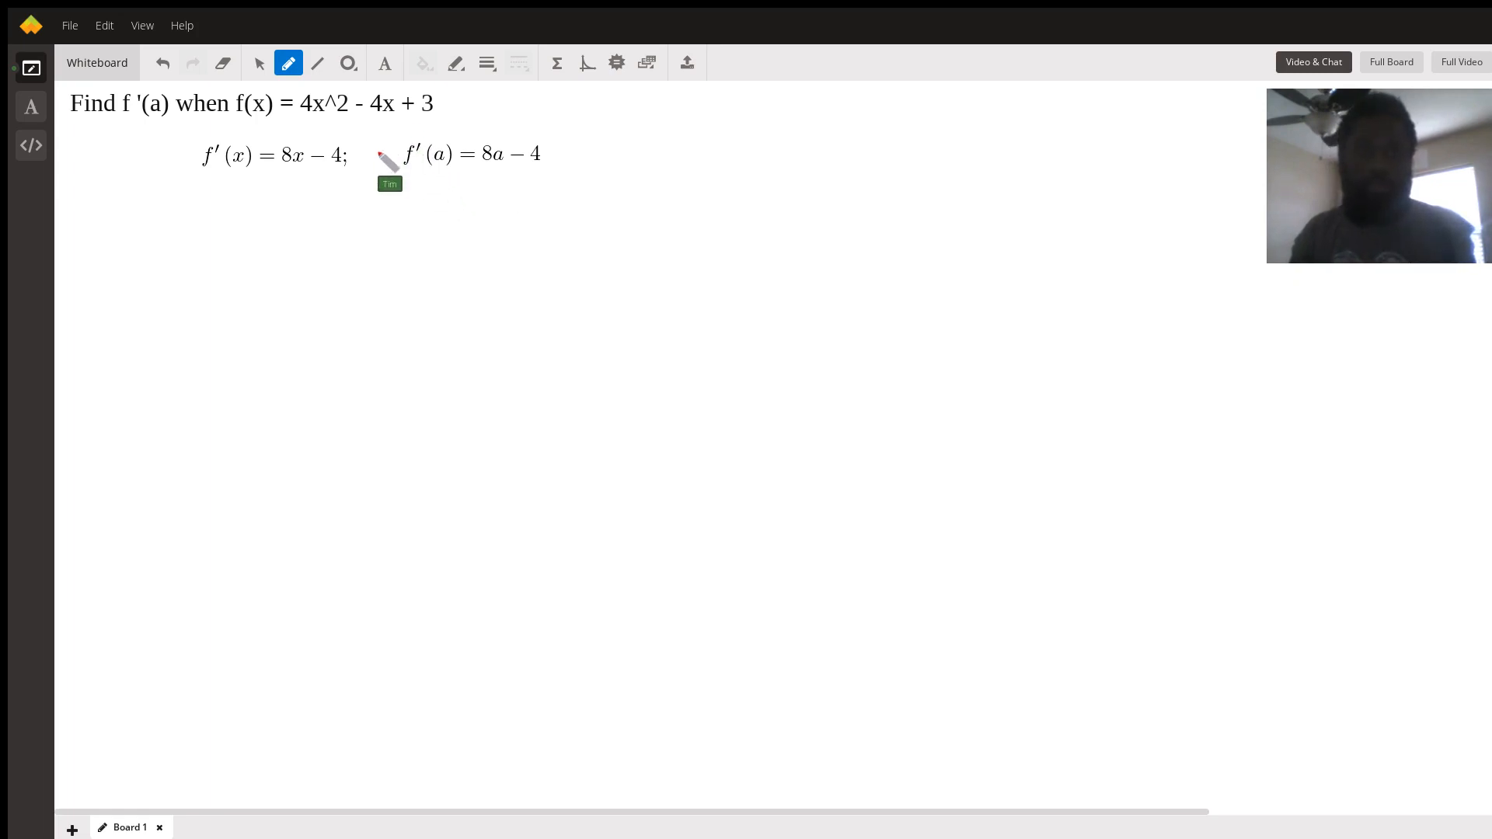
mouse_move(429, 152)
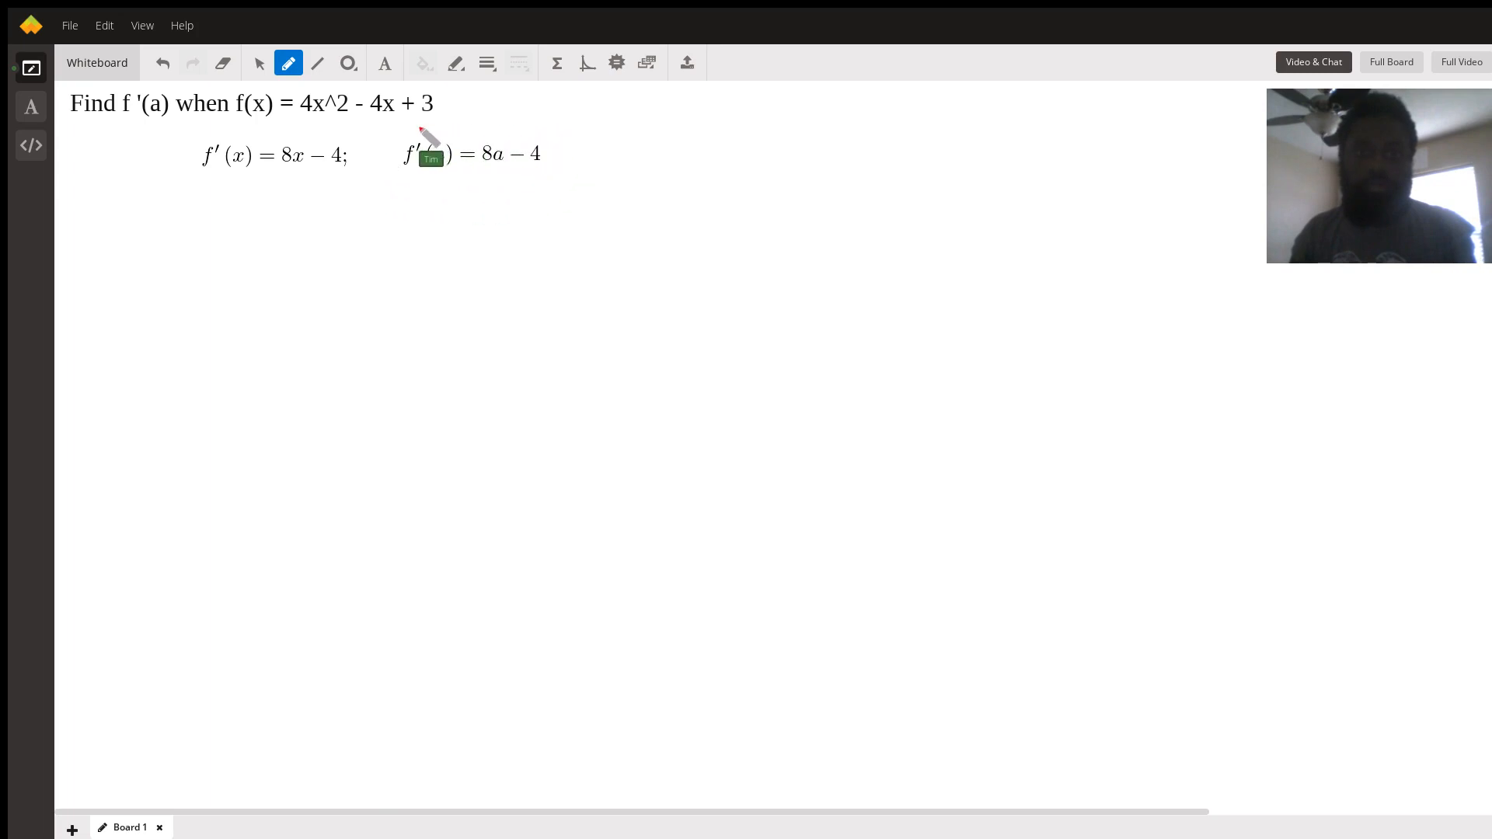